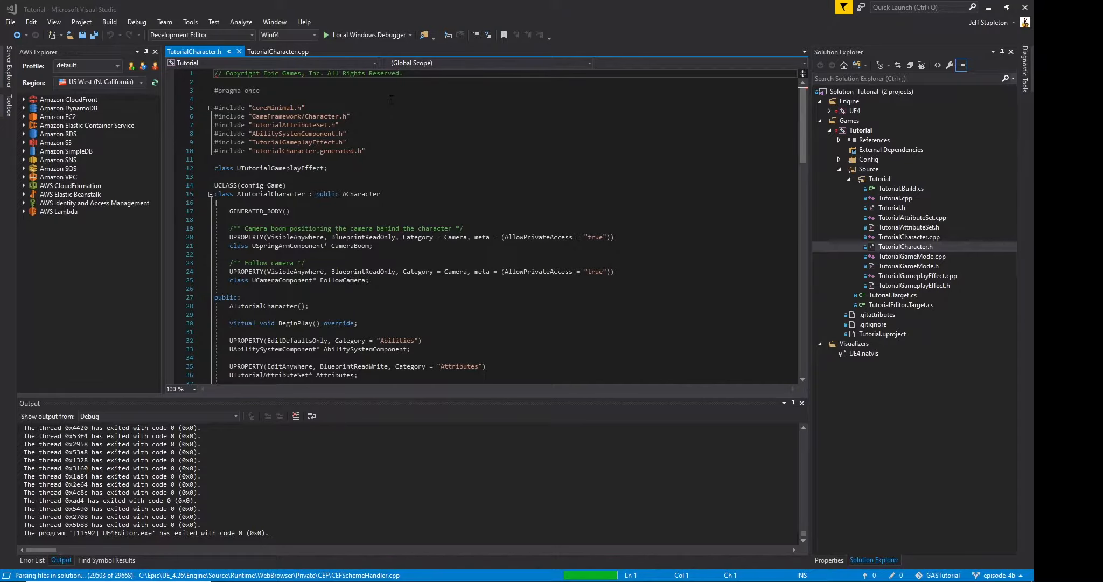
pyautogui.moveTo(220, 68)
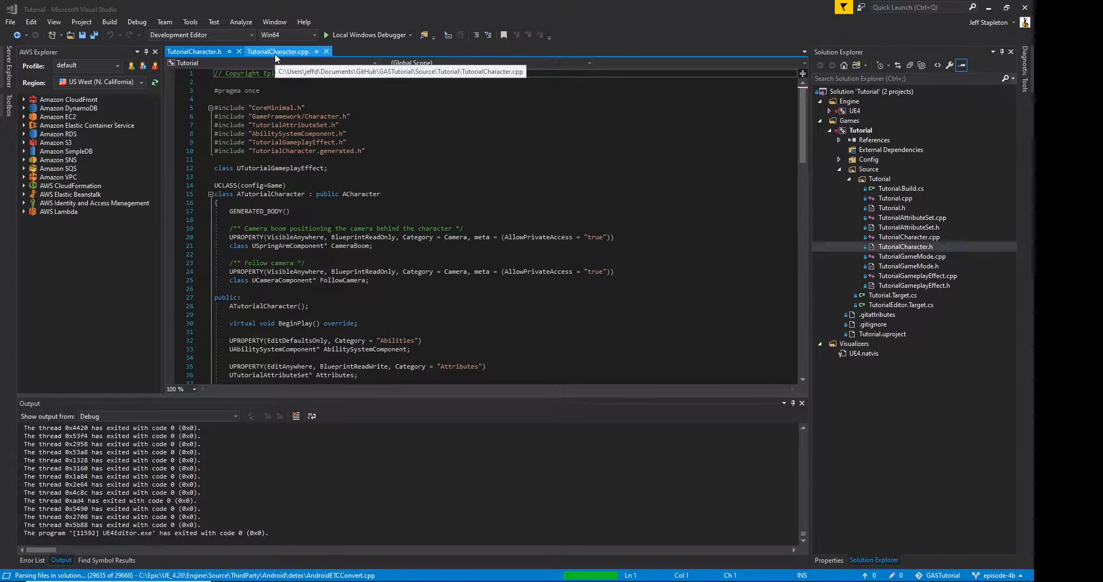
# Create AbilitySystemComponent via CreateDefaultSubobject<UAbilitySystemComponent>(TEXT("AbilitySystemComponent")) in the ATutorialCharacter constructor.
pyautogui.click(277, 52)
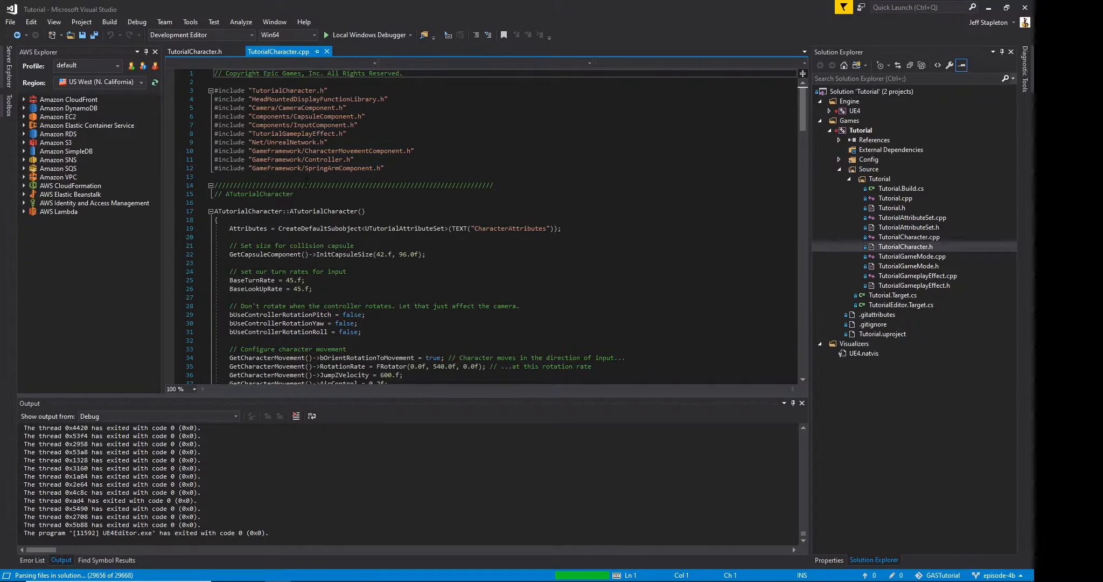
pyautogui.click(217, 219)
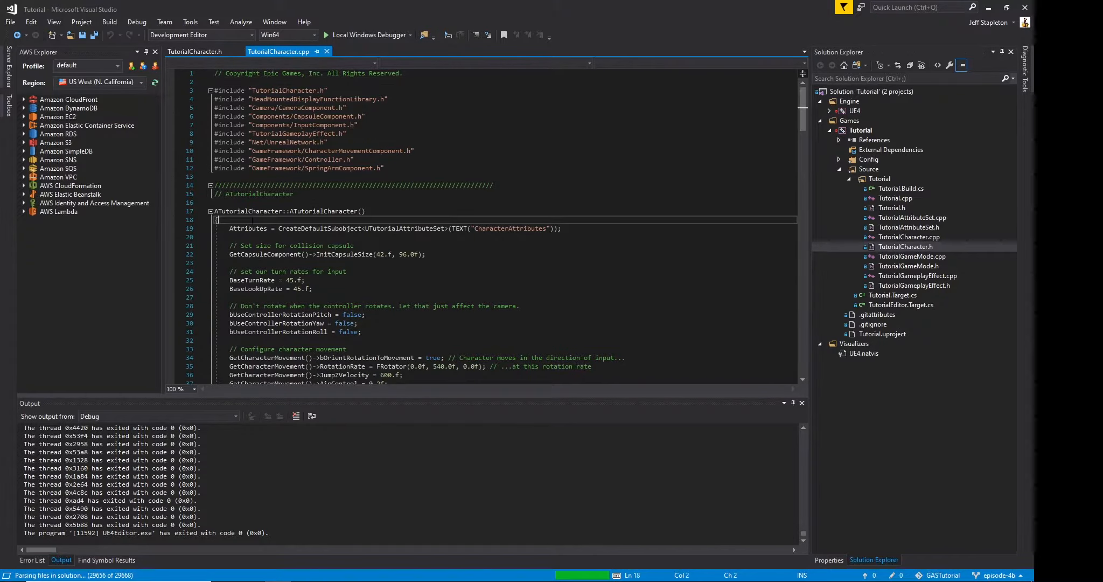
pyautogui.write('AbilitySystemComponent = C')
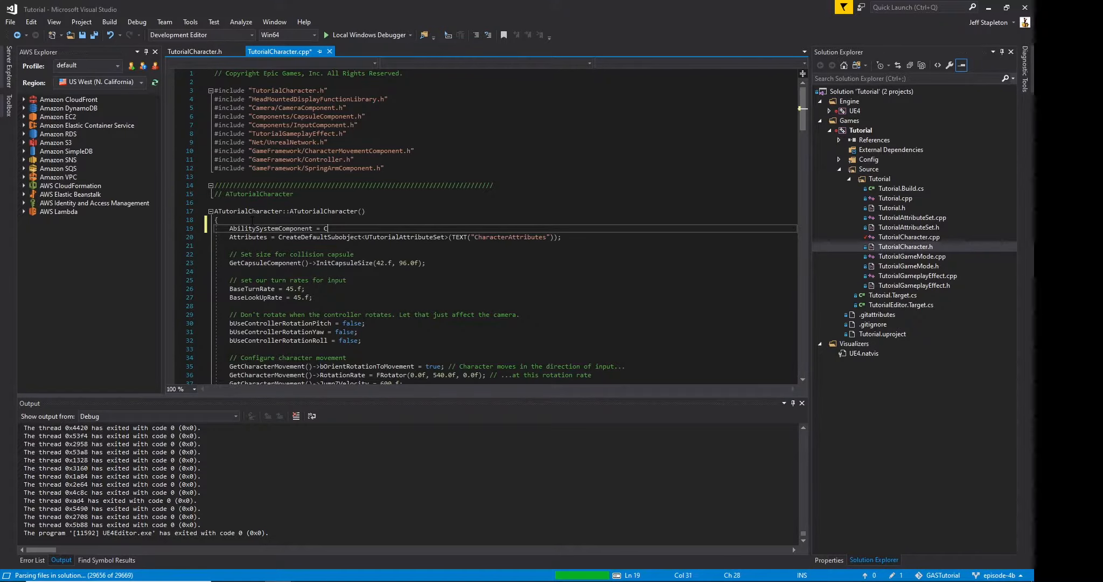
pyautogui.write('reateDefaultSubobn')
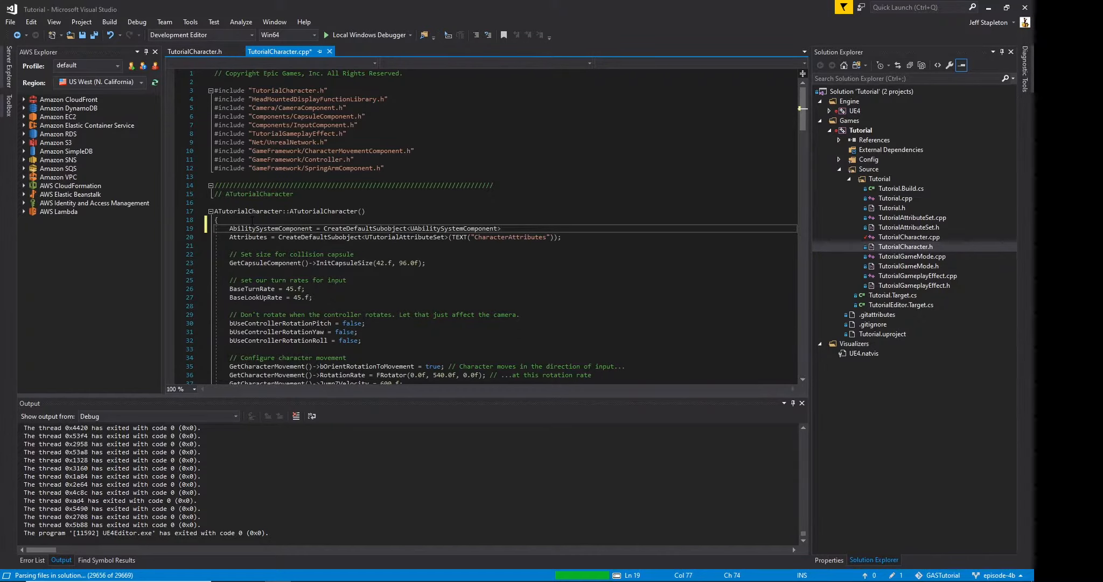
pyautogui.write('(TEXT(""))')
pyautogui.write('AbilitySystemComponent->SetIsReplicated')
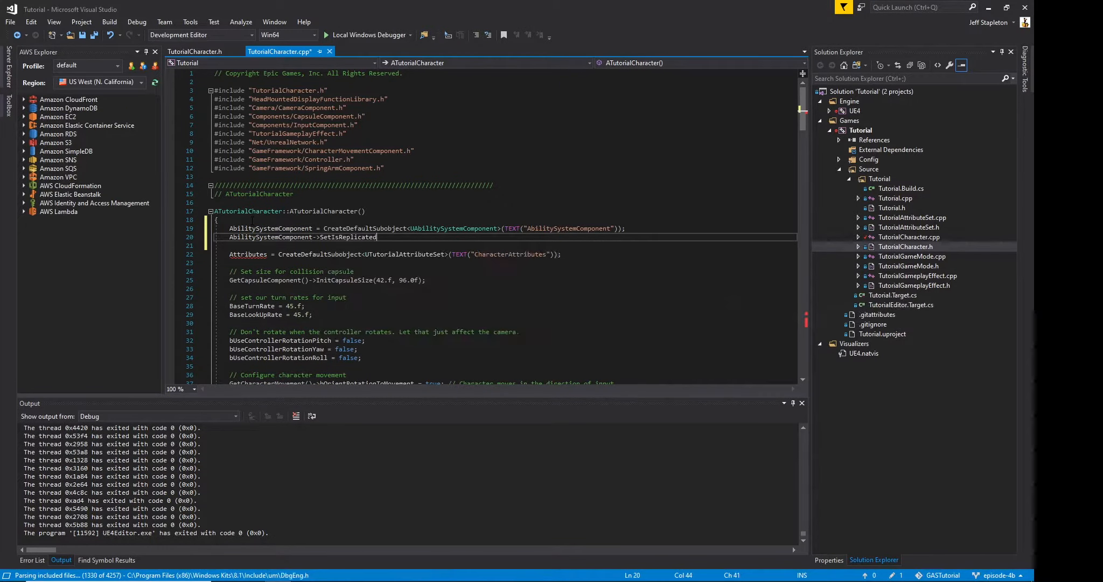
# Add SetIsReplicated(true) and SetReplicationMode(EGameplayEffectReplicationMode::Full), then save TutorialCharacter.cpp.
pyautogui.write('true);')
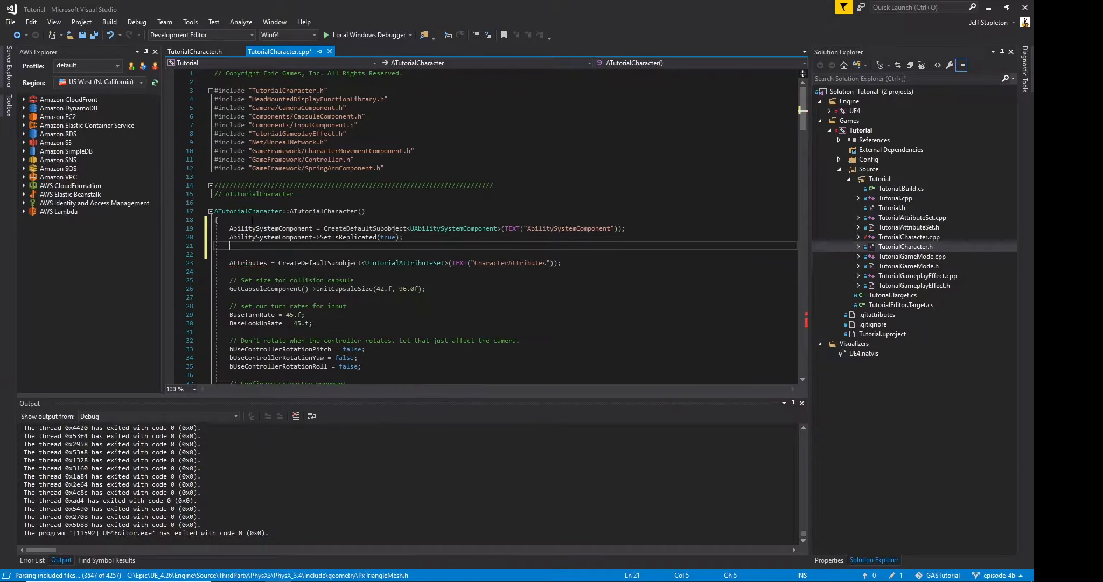
pyautogui.write('AbilitySystemComponent->SetReplicationMode(E)')
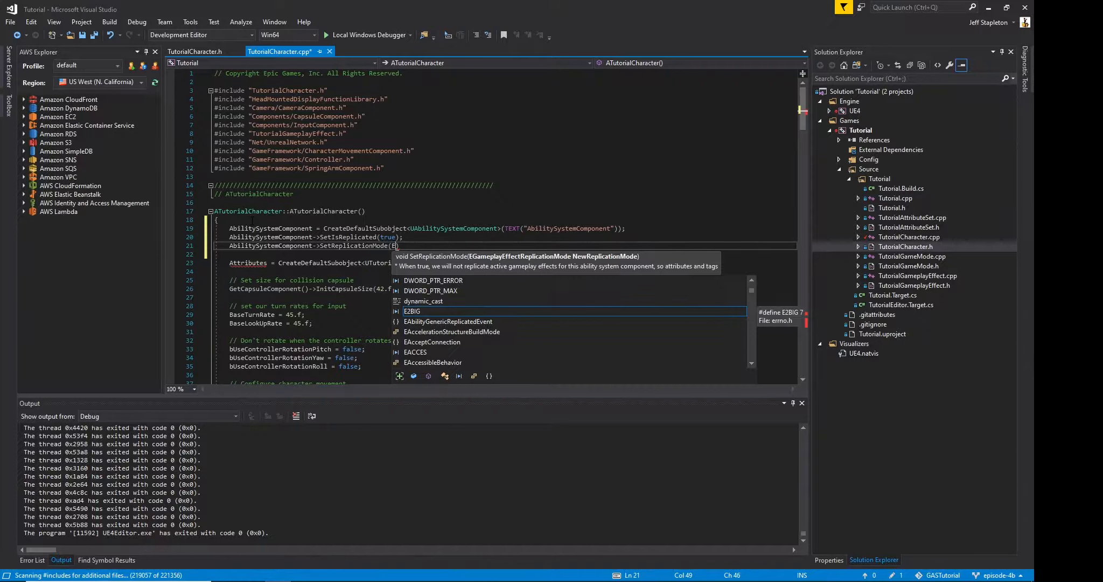
pyautogui.write('EGameplayEffectReplicationMode::Full')
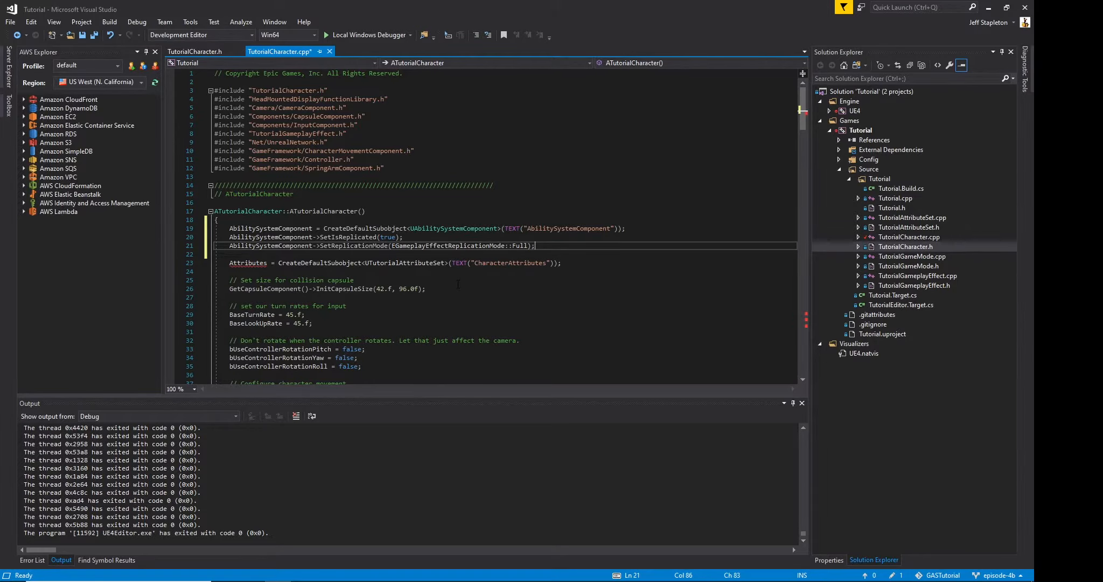
pyautogui.click(383, 167)
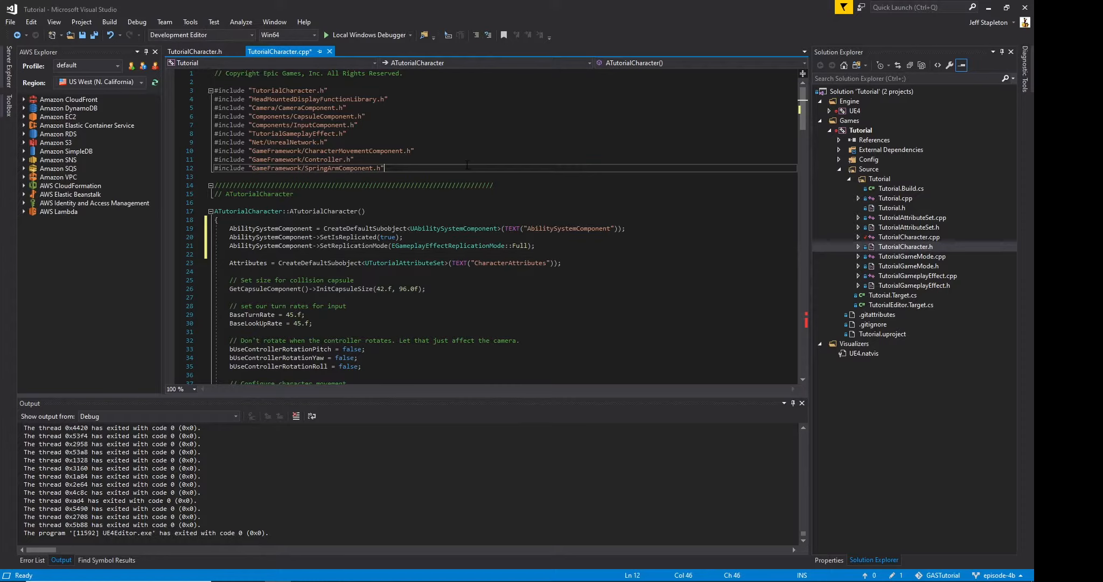
pyautogui.press('ctrl+s')
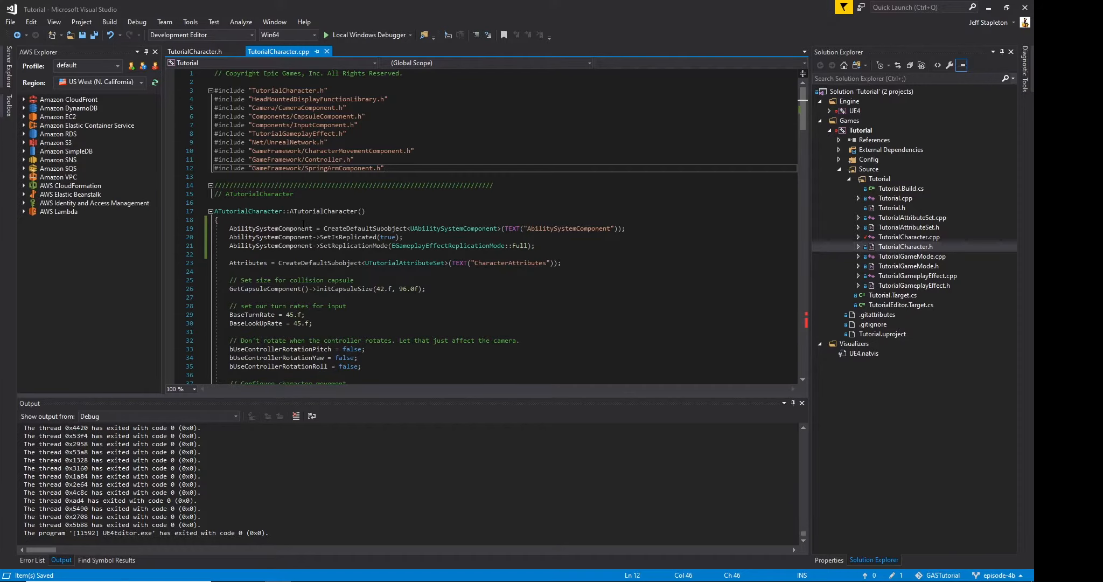
# Add ', public IAbilitySystemInterface' after ACharacter and include AbilitySystemInterface.h in TutorialCharacter.h.
pyautogui.click(195, 52)
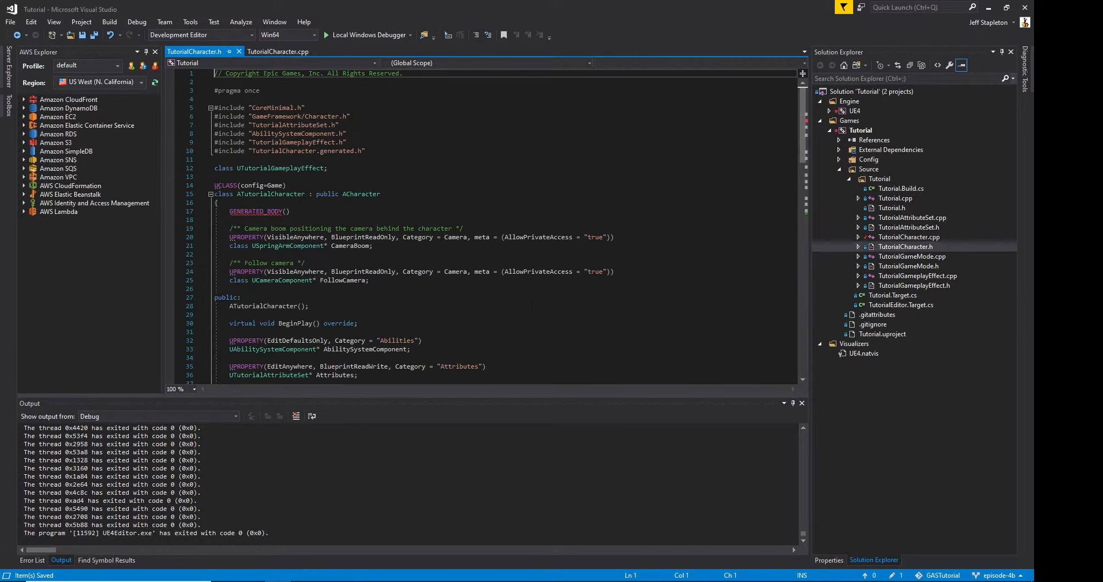
pyautogui.doubleClick(361, 194)
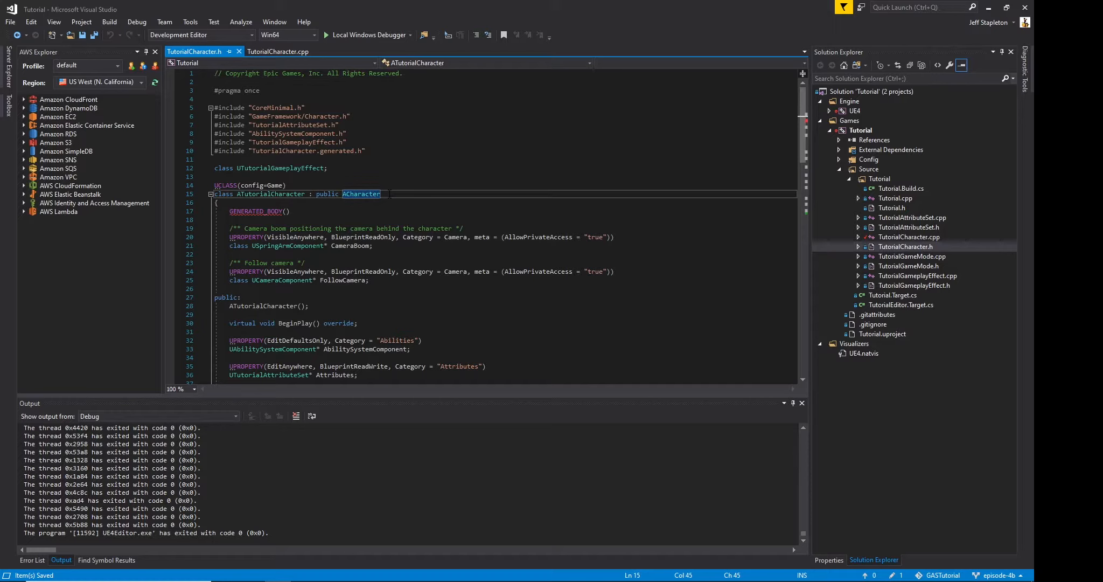
pyautogui.write(', public IAbilt')
pyautogui.write('#include')
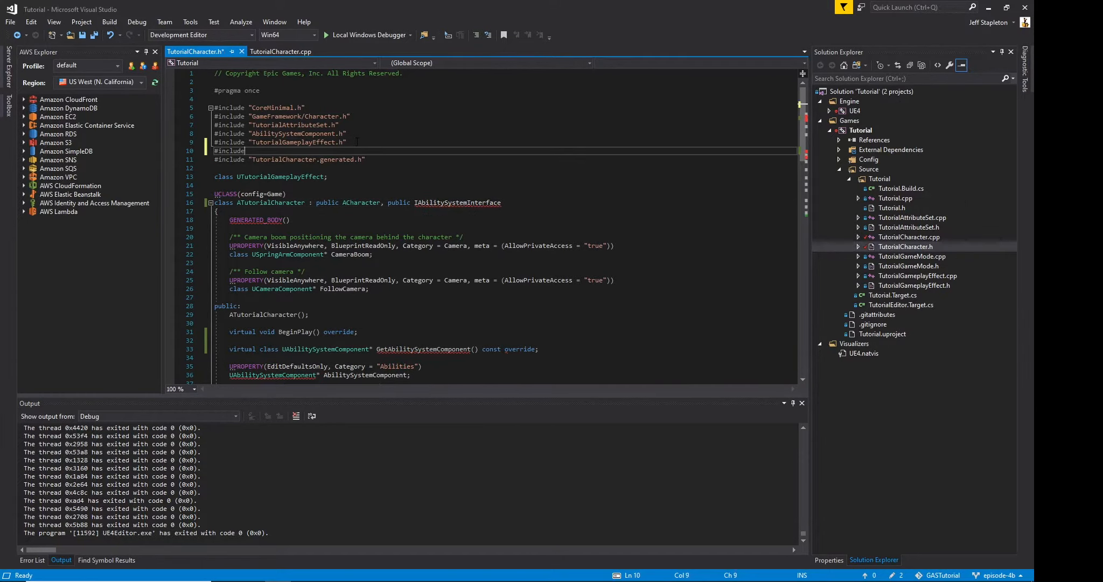
pyautogui.write('"AbilitySystemI')
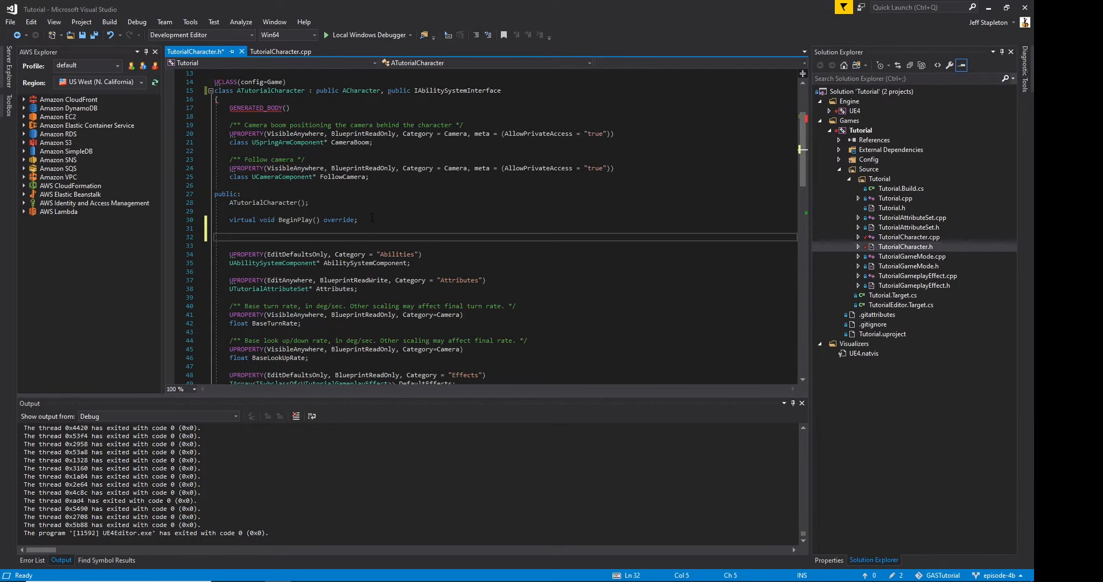
# Declare virtual class UAbilitySystemComponent* GetAbilitySystemComponent() const override in the header.
pyautogui.write('virtual class UAbility')
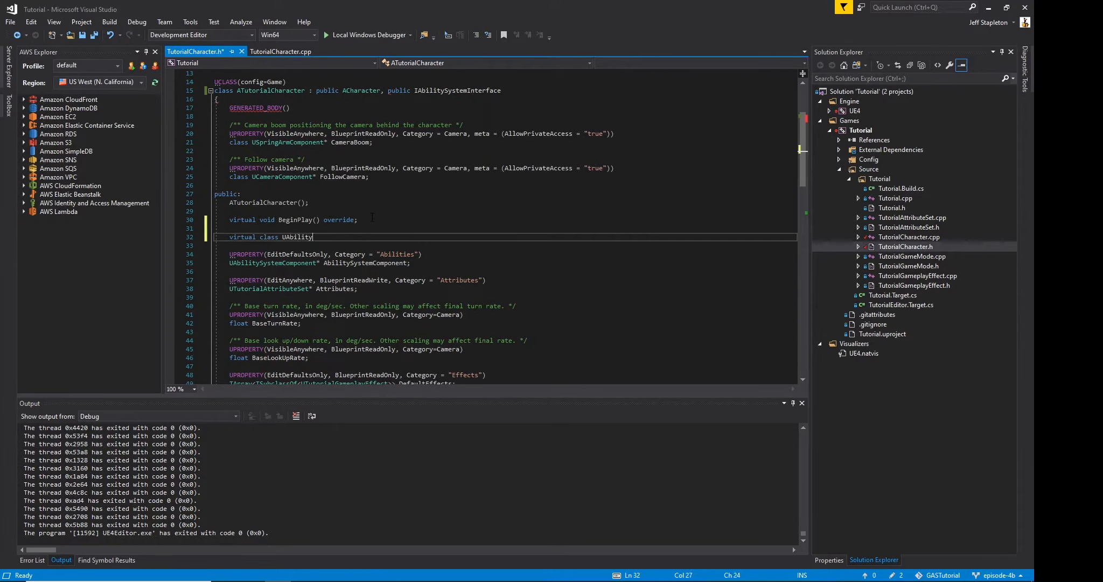
pyautogui.write('SystemComponent* GetAbilitySystemComponen')
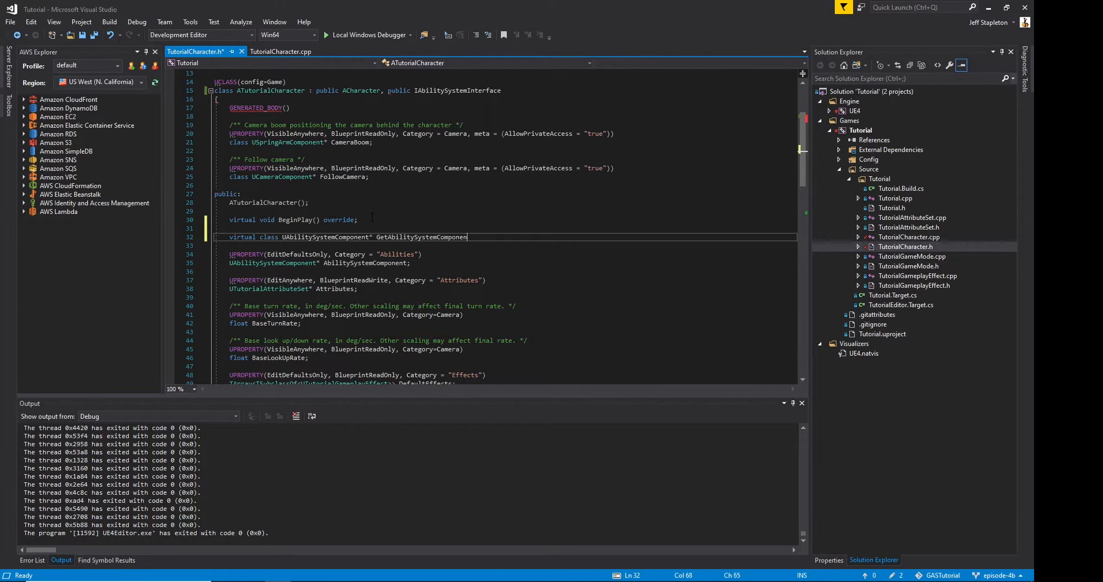
pyautogui.click(278, 52)
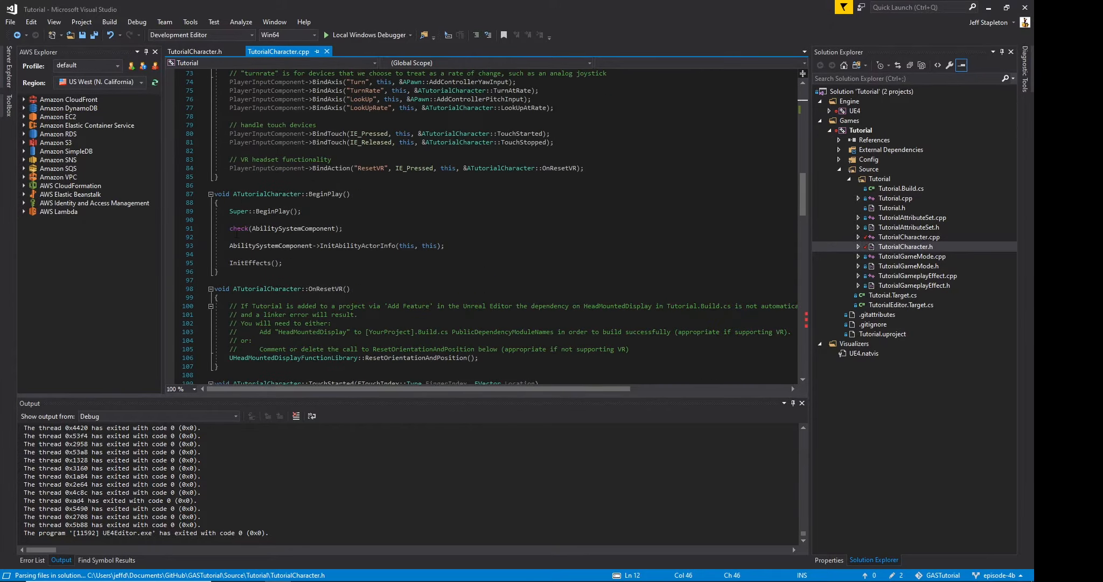
# Define UAbilitySystemComponent* ATutorialCharacter::GetAbilitySystemComponent() const returning AbilitySystemComponent.
pyautogui.write('class')
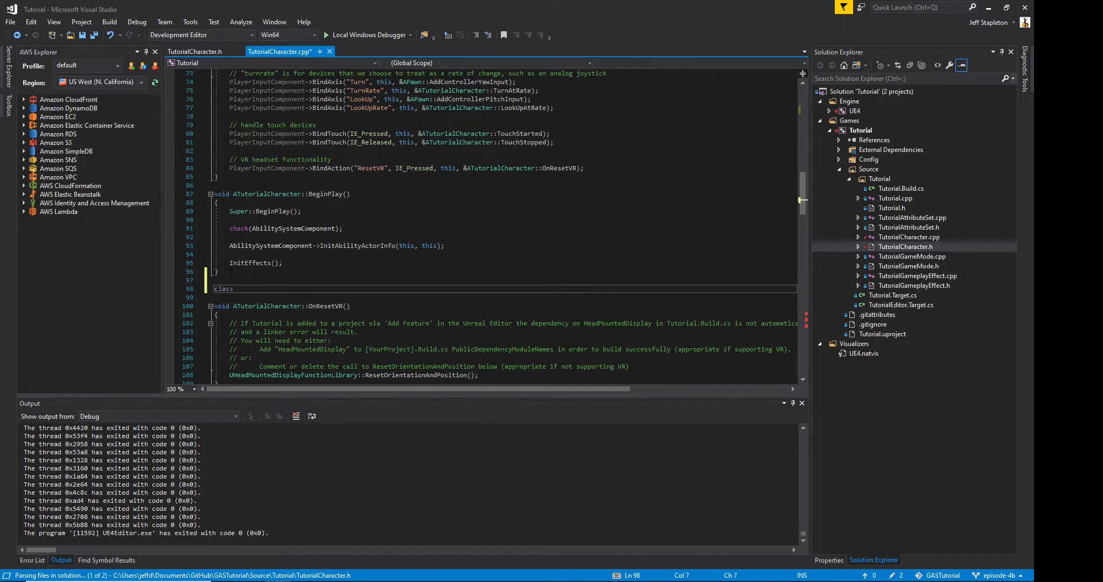
pyautogui.write('UAbilitySystemComponent')
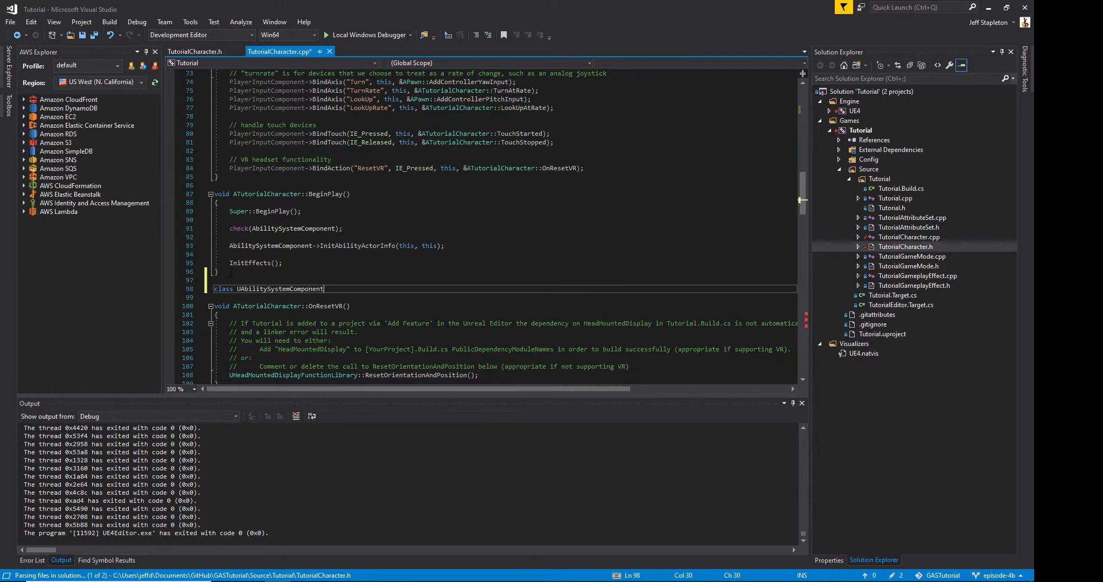
pyautogui.write('* ATutorialCharacter::GetAbilitySystemComponent() const')
pyautogui.write('return AbilitySystemComponent')
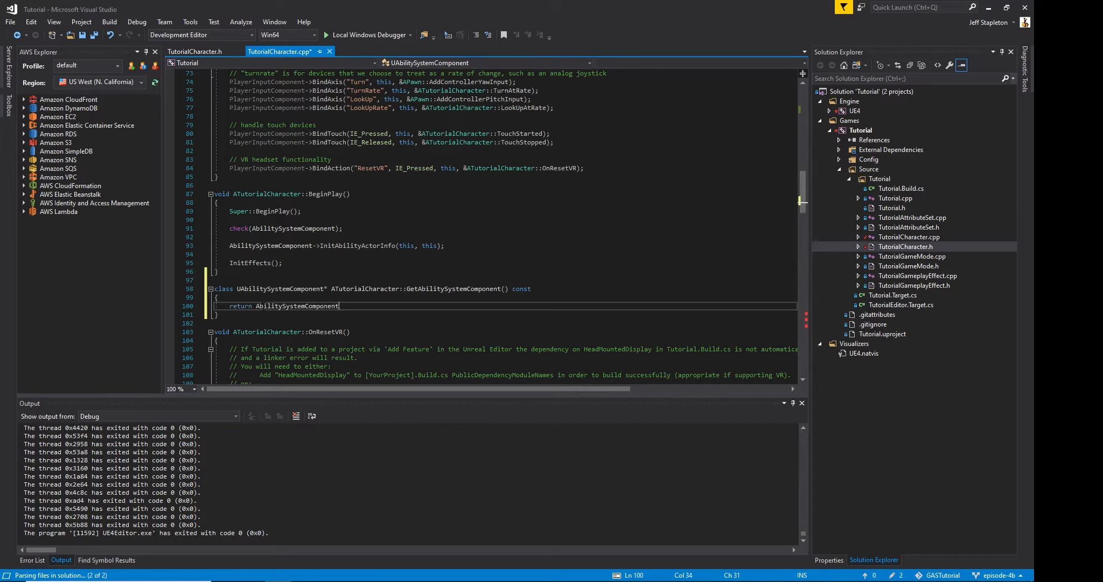
pyautogui.write(';')
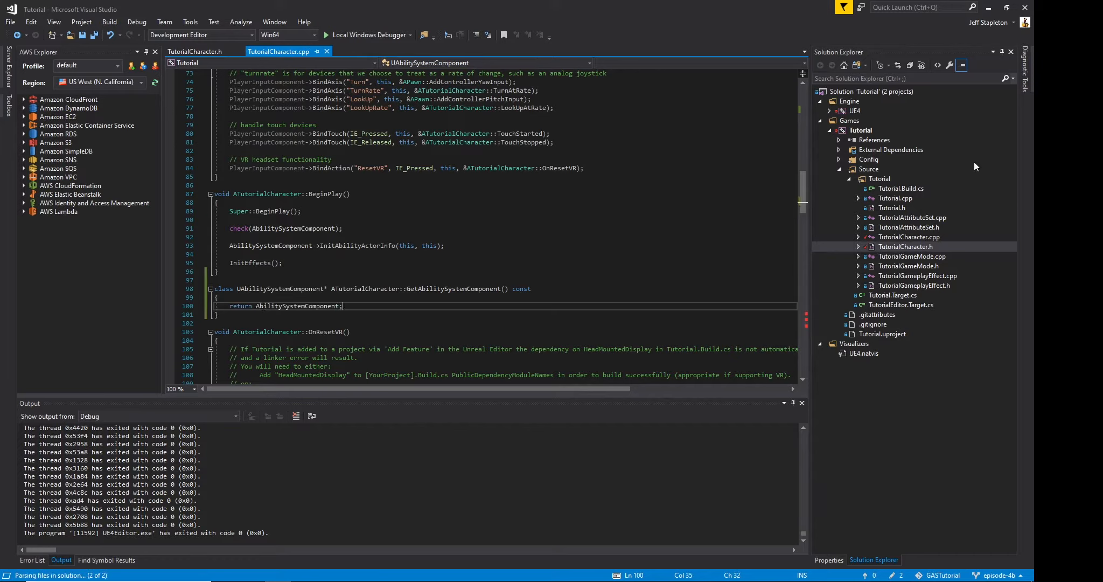
# Build and launch the project with Local Windows Debugger, finishing with zero errors.
pyautogui.click(108, 21)
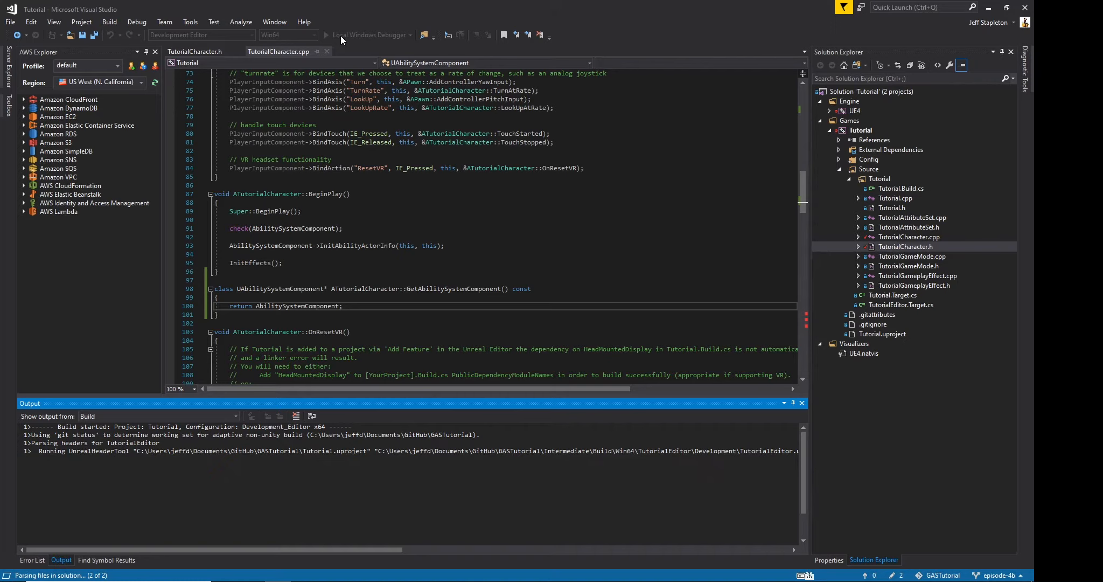
pyautogui.click(337, 36)
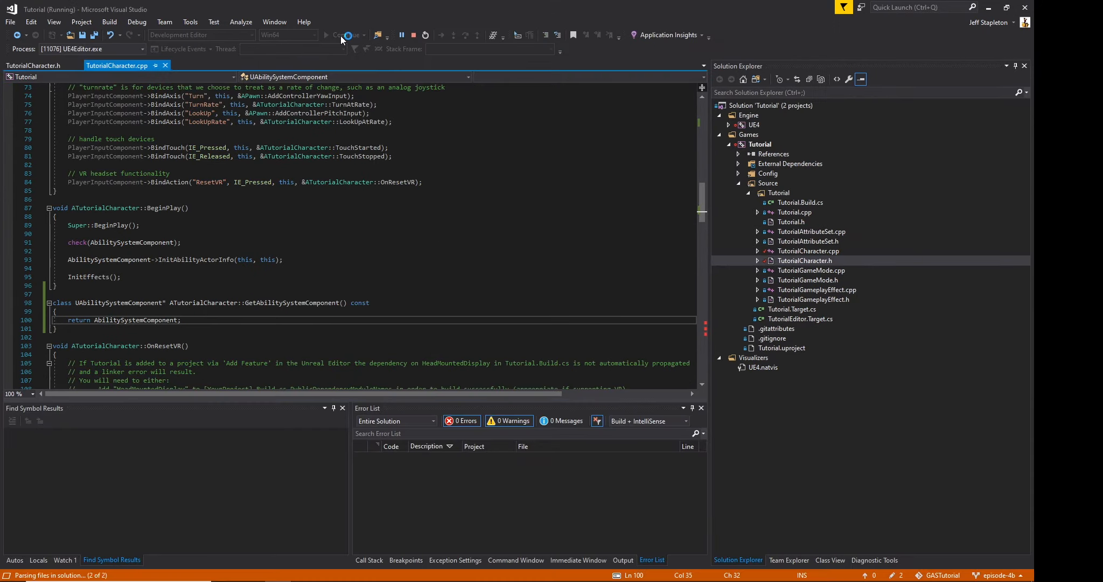